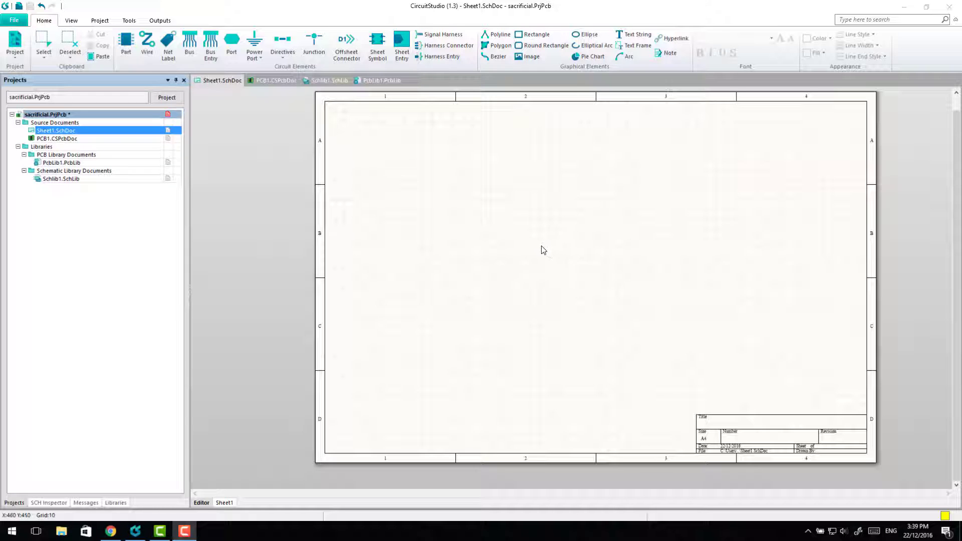
mouse_move(551, 255)
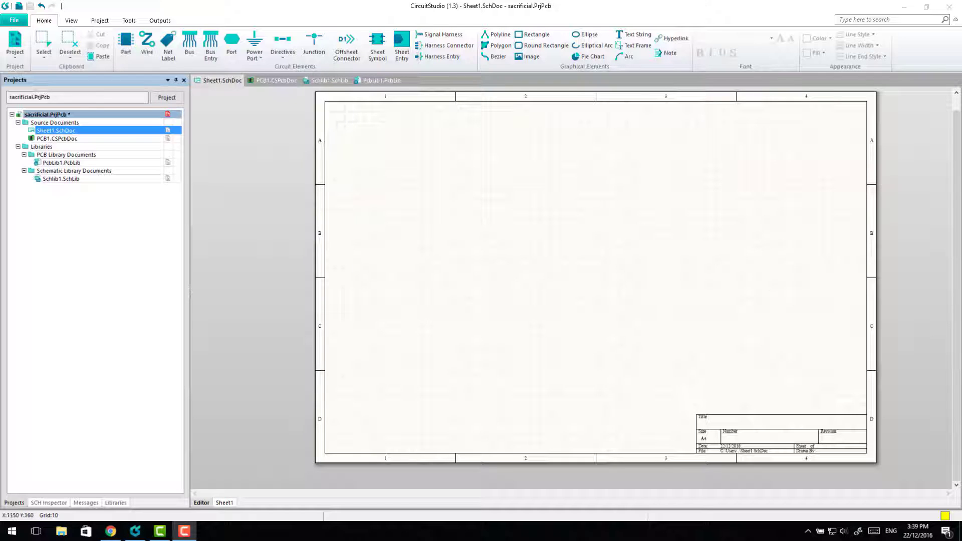
mouse_move(353, 225)
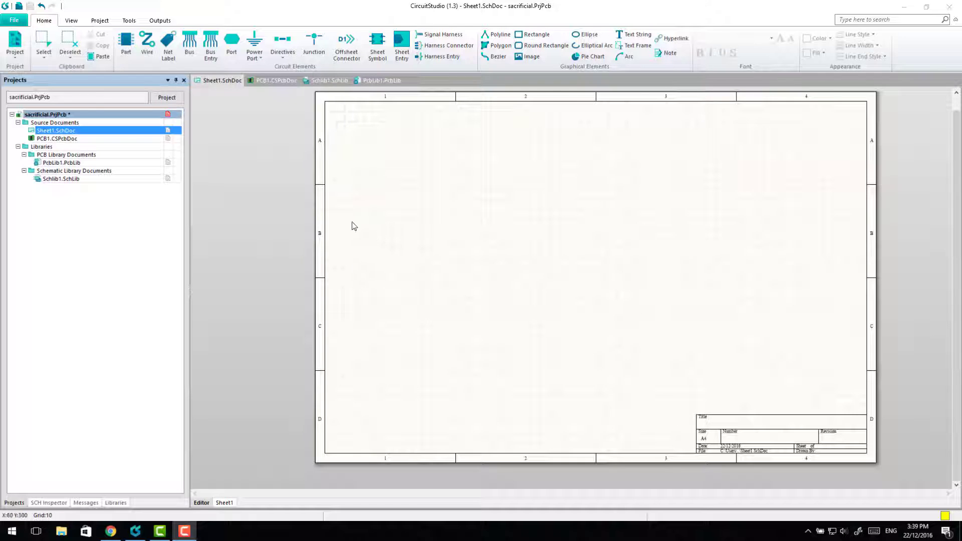
Open the empty PCB1.CSPcbDoc board document from the Projects panel.
left_click(55, 130)
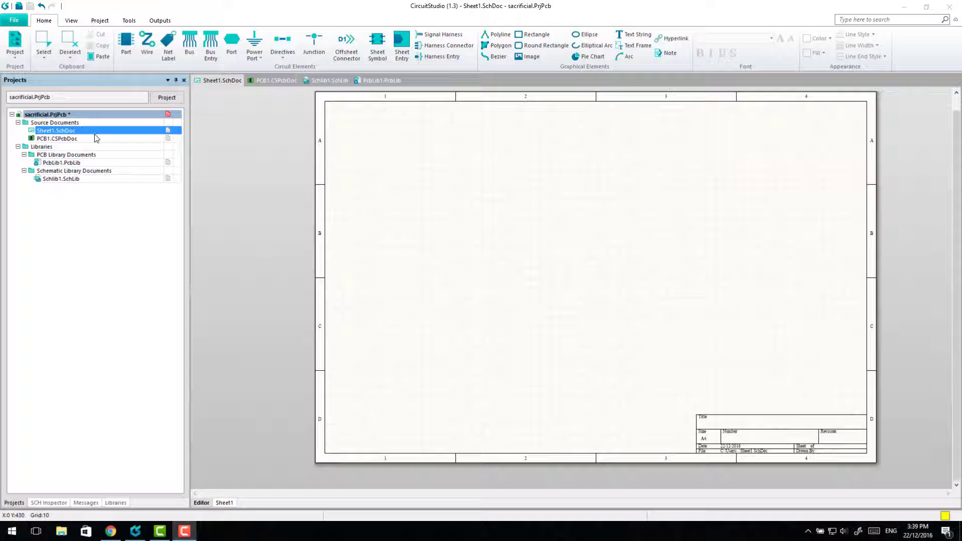
left_click(276, 80)
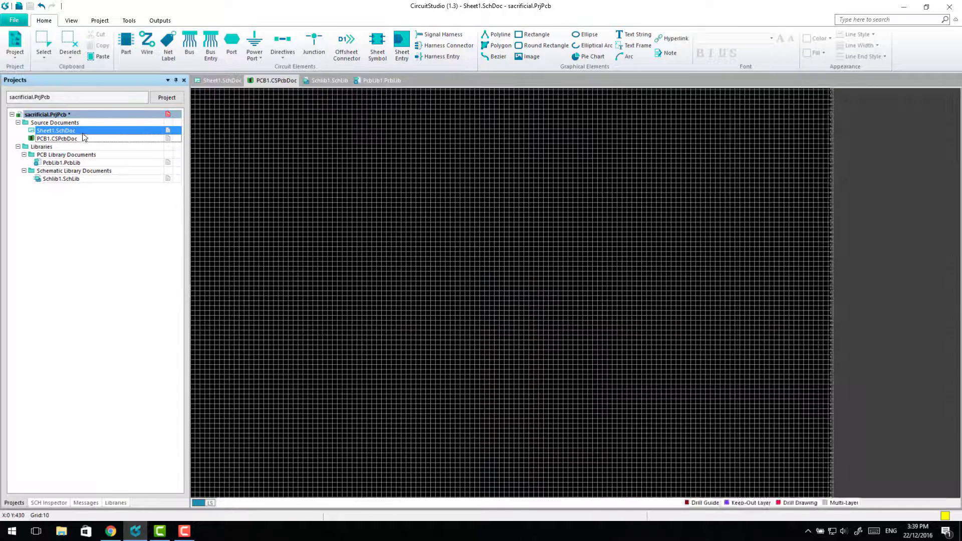
left_click(56, 138)
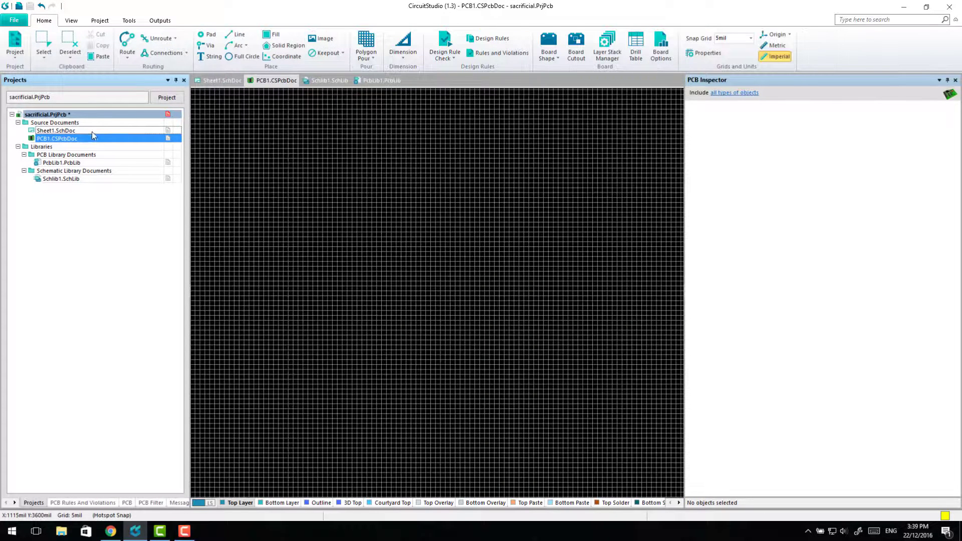
mouse_move(96, 164)
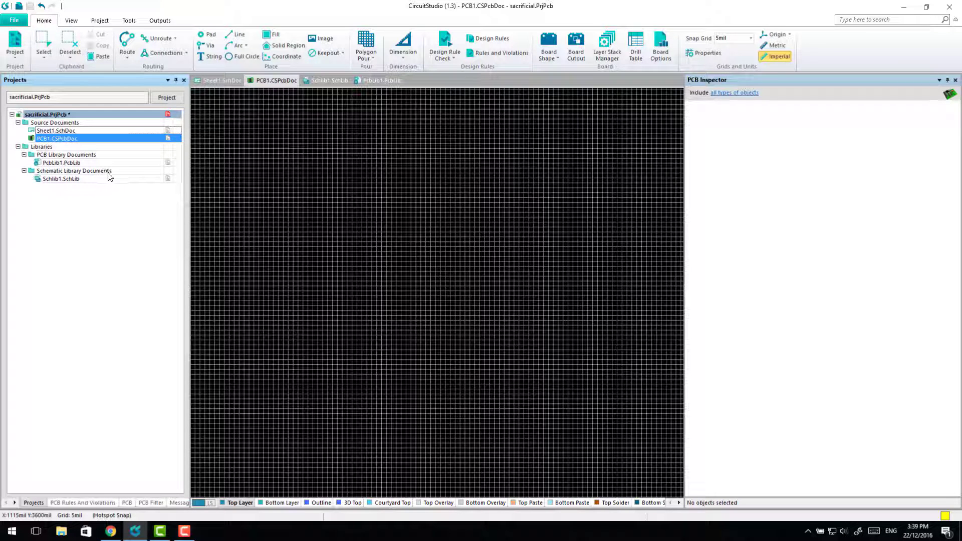
mouse_move(83, 177)
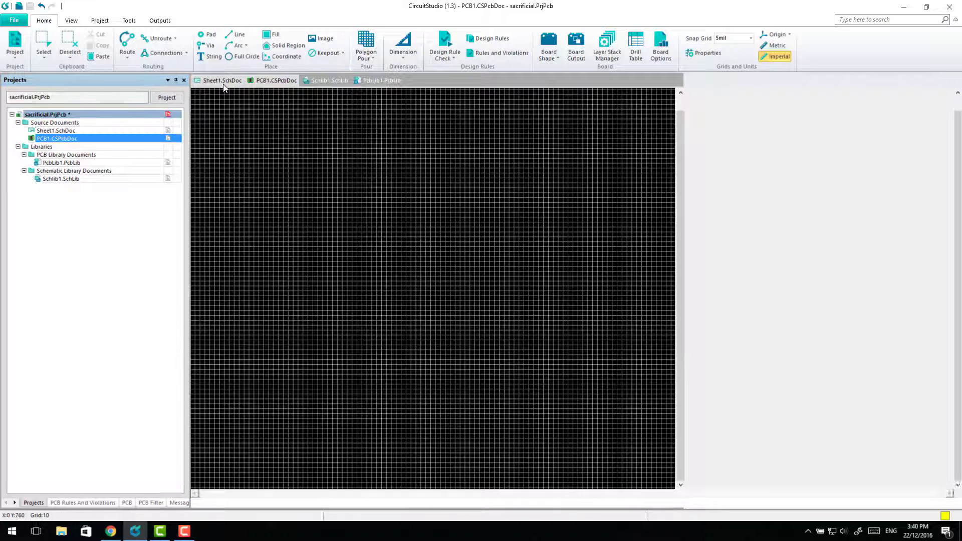
Place vault component CMP-0237-00254 (STM32 F1) on Sheet1 as parts U1A and U1B.
left_click(222, 80)
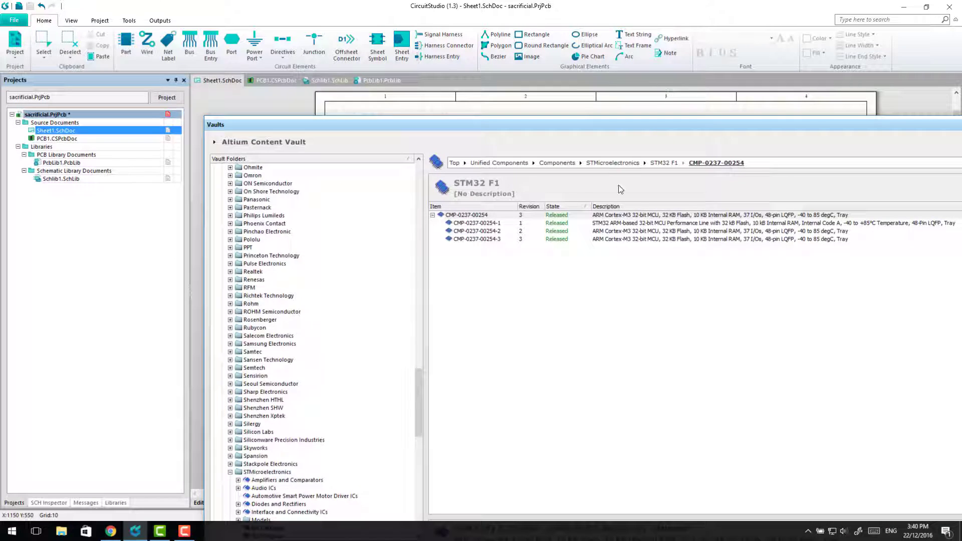
right_click(467, 215)
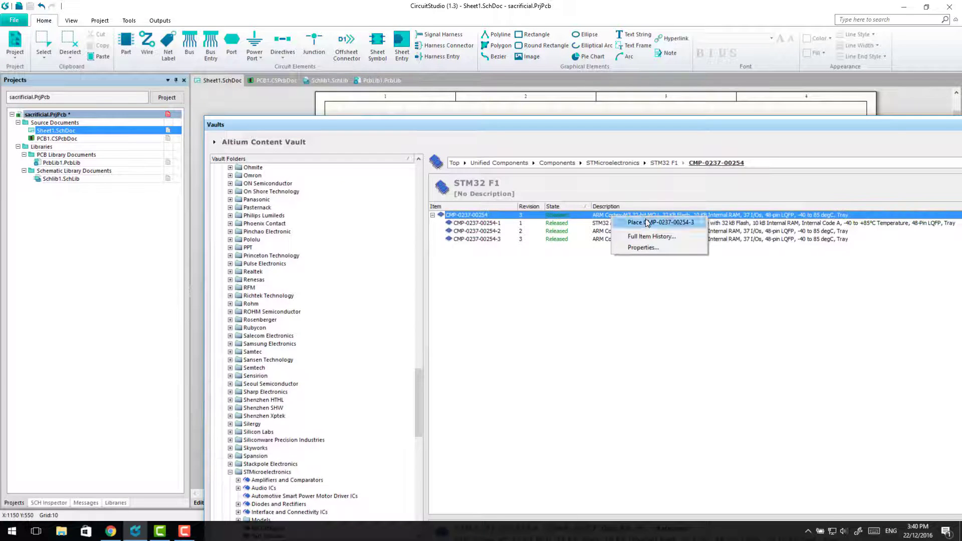
left_click(662, 222)
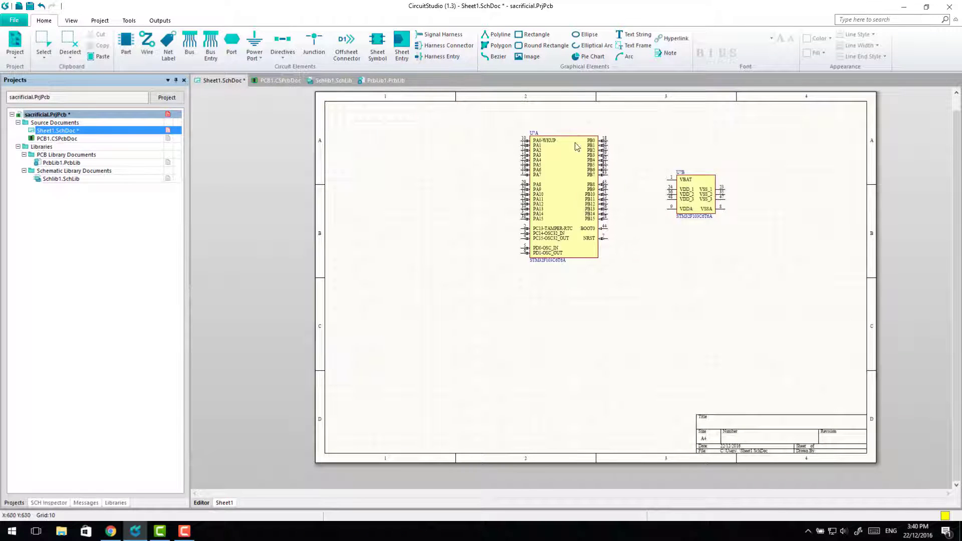
left_click(129, 20)
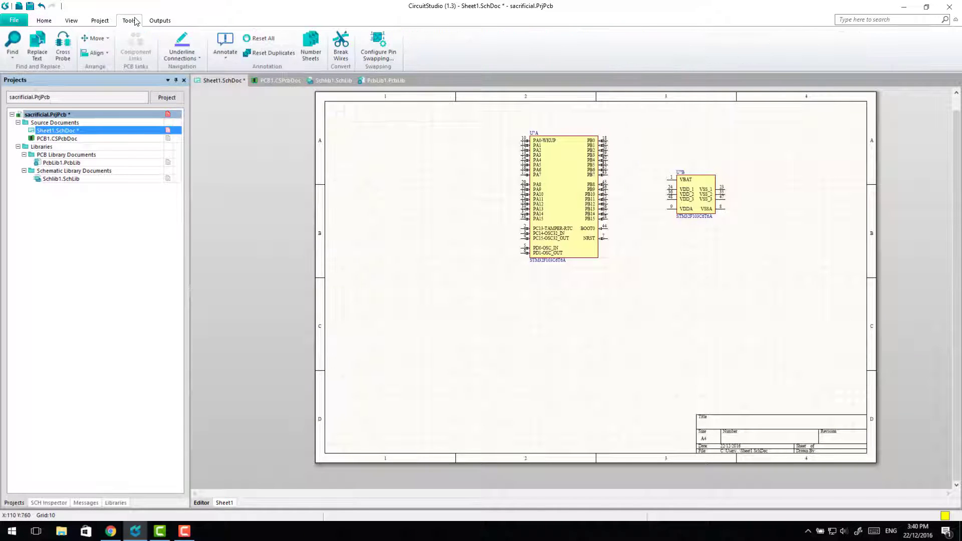
left_click(225, 46)
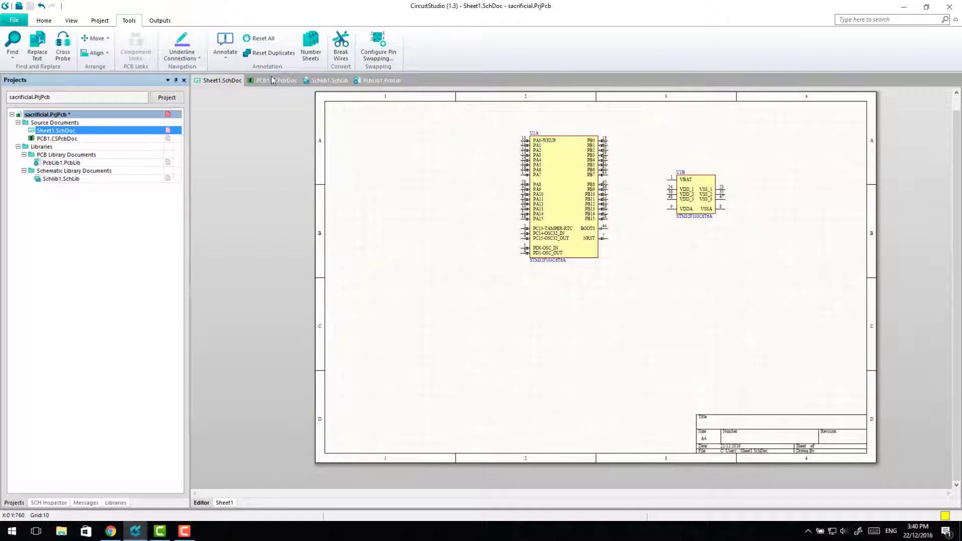
Import the schematic into PCB1 and execute changes to add the U1 footprint.
left_click(275, 79)
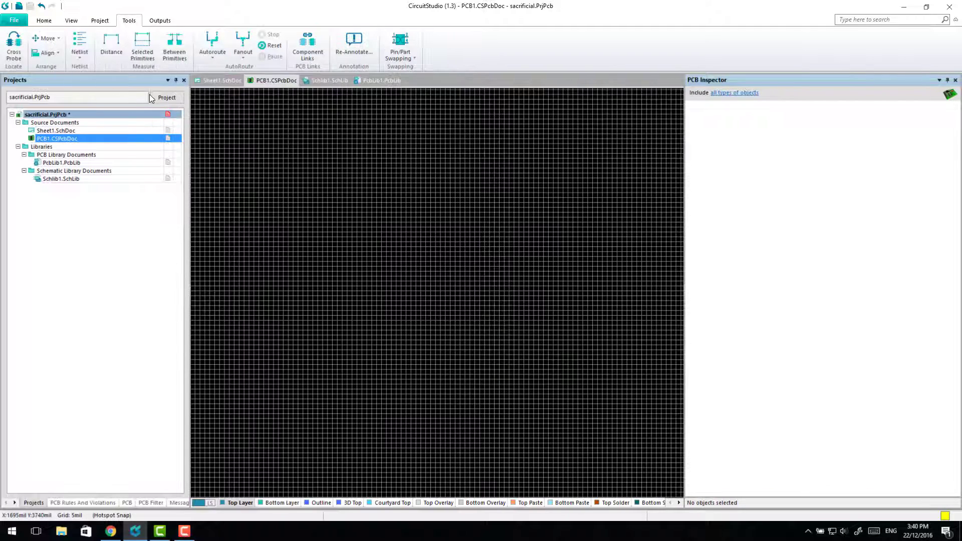
left_click(15, 46)
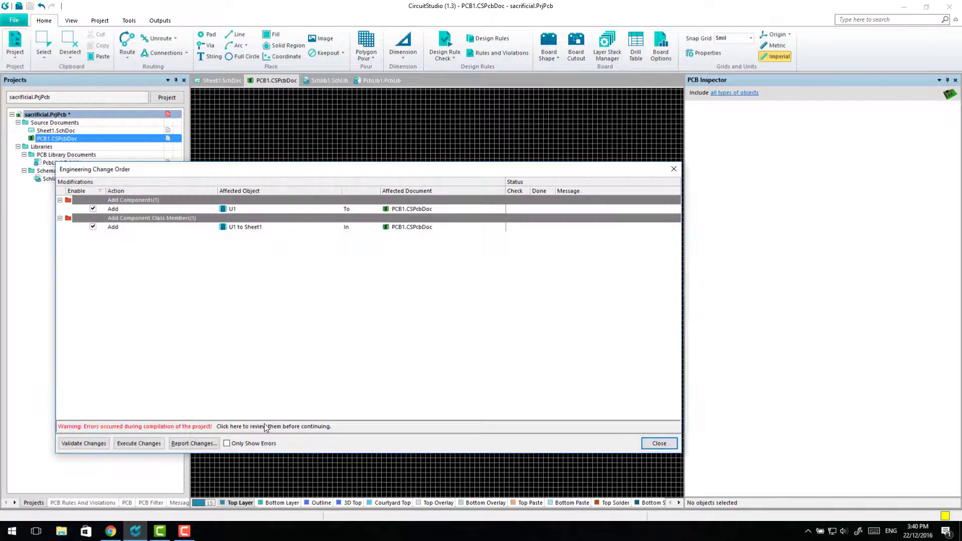
left_click(658, 443)
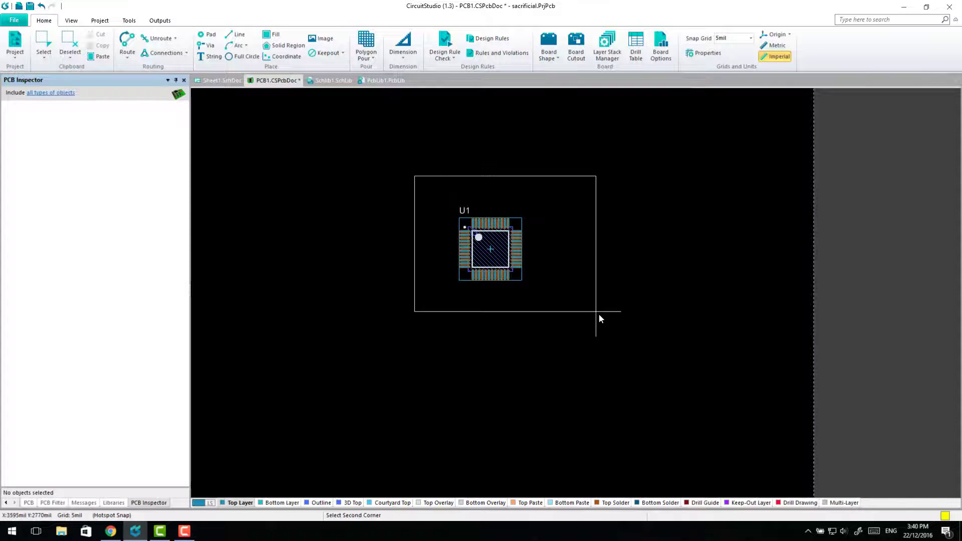
Return to the board and open the context options for the U1 STM-LQFP48_L footprint.
left_click(221, 80)
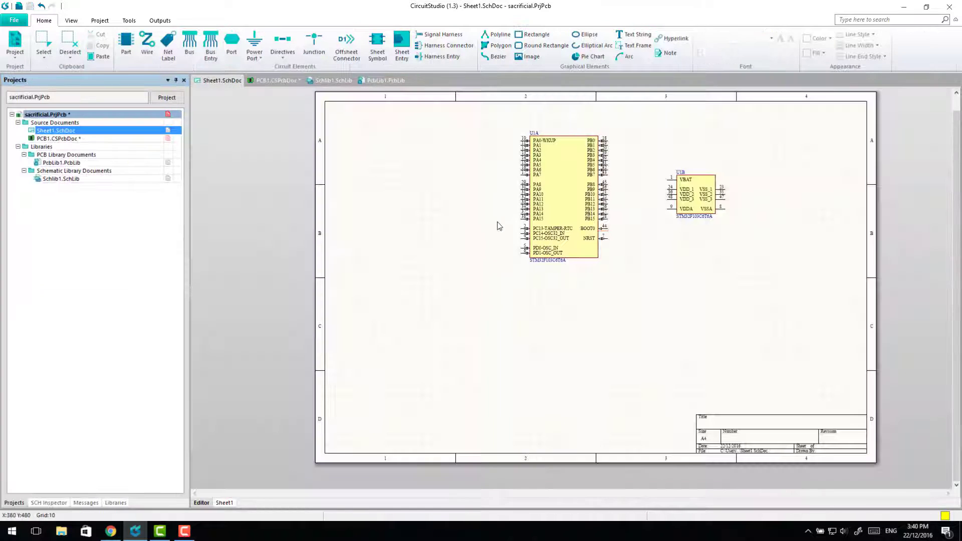
left_click(276, 80)
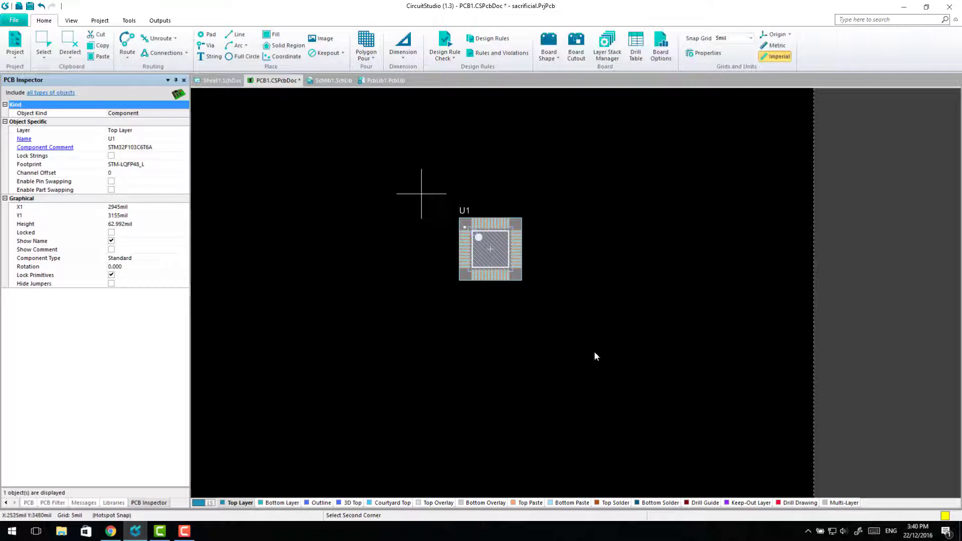
right_click(490, 249)
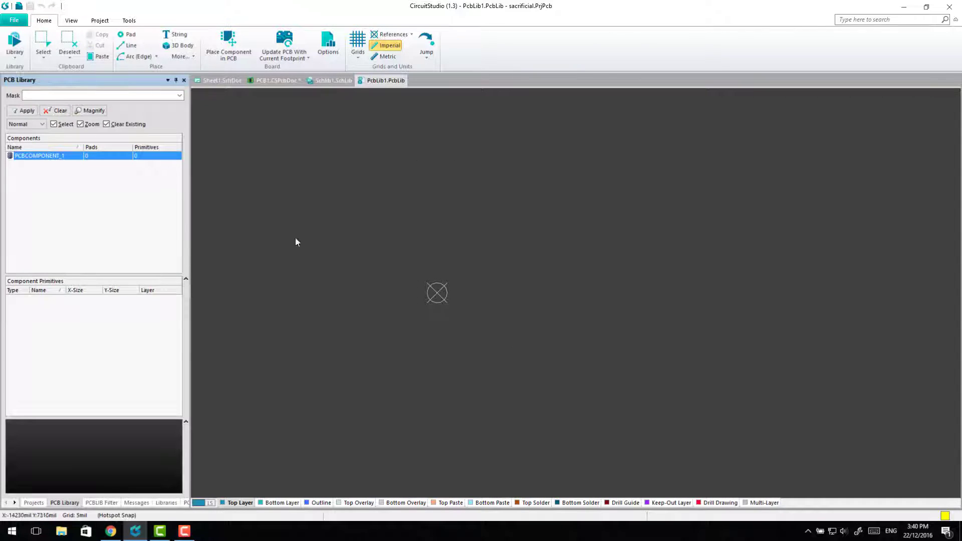
Paste STM-LQFP48_L into PcbLib1, save it, and select U1A on the schematic.
right_click(37, 155)
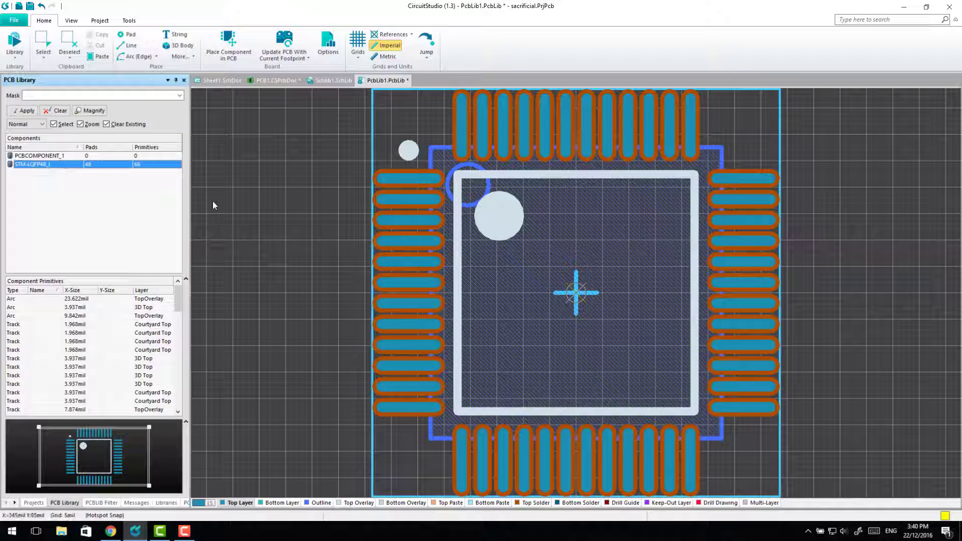
mouse_move(153, 205)
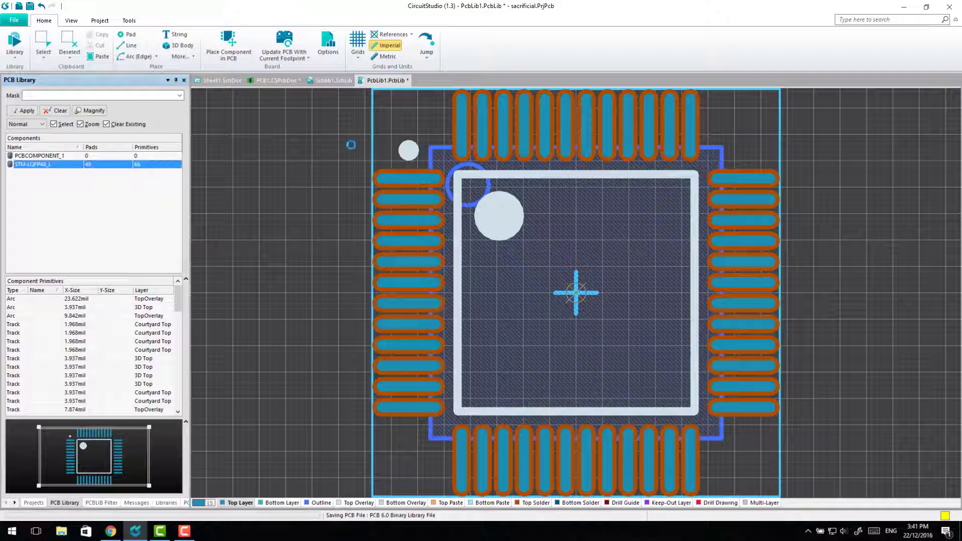
left_click(222, 80)
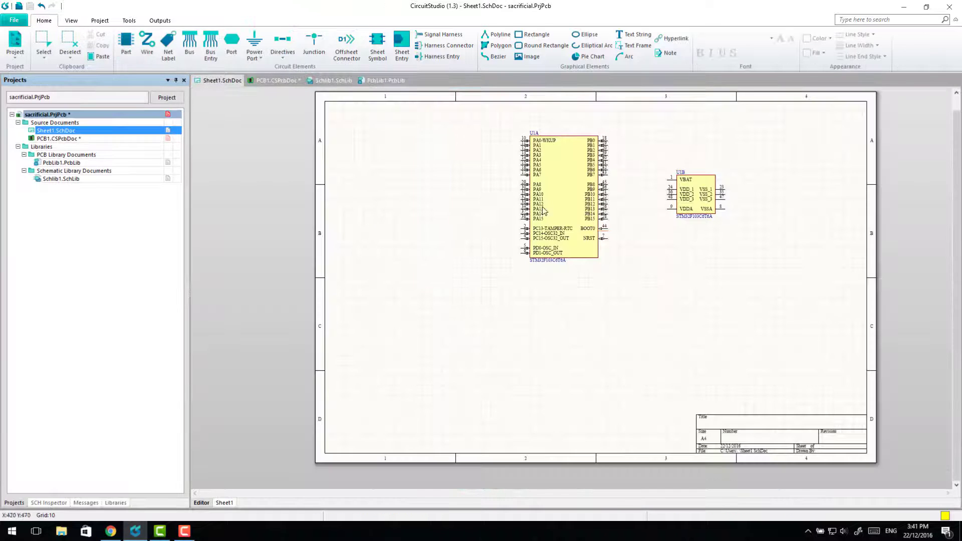
left_click(561, 196)
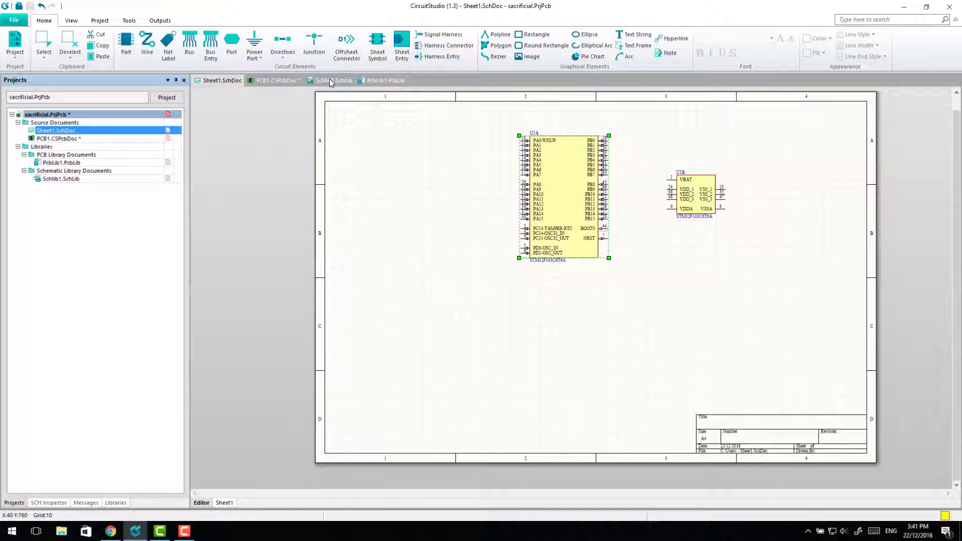
View the STM32F103 symbol's properties in the schematic library, then cancel without changes.
left_click(334, 80)
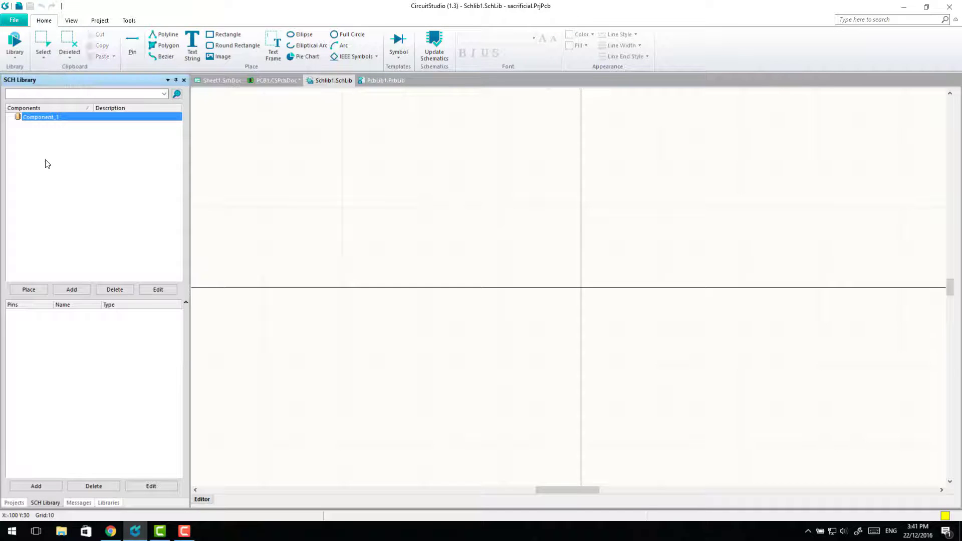
right_click(41, 117)
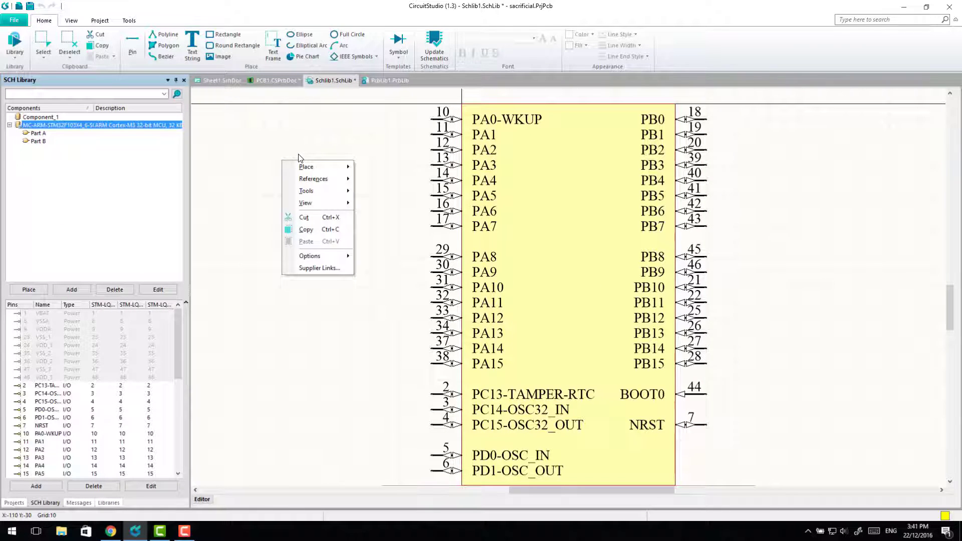
left_click(397, 217)
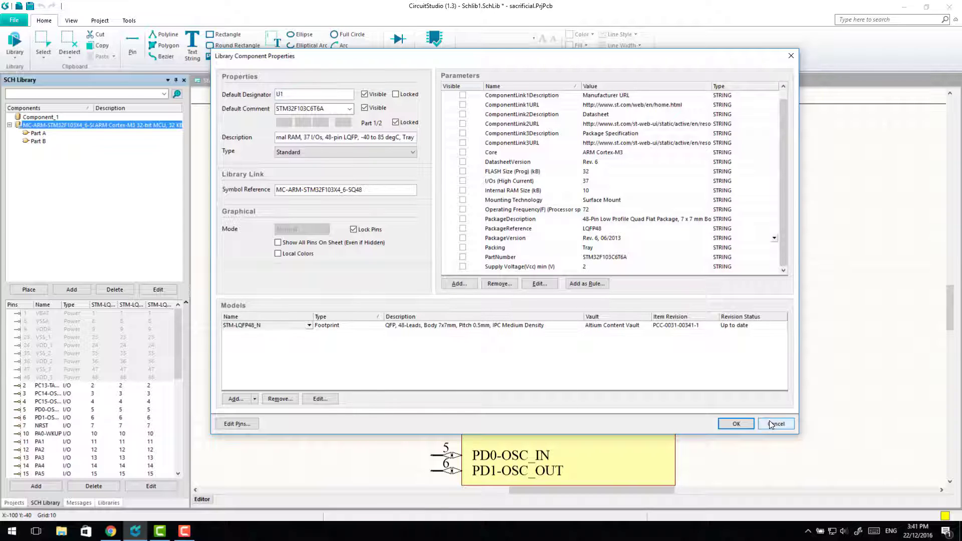
left_click(776, 423)
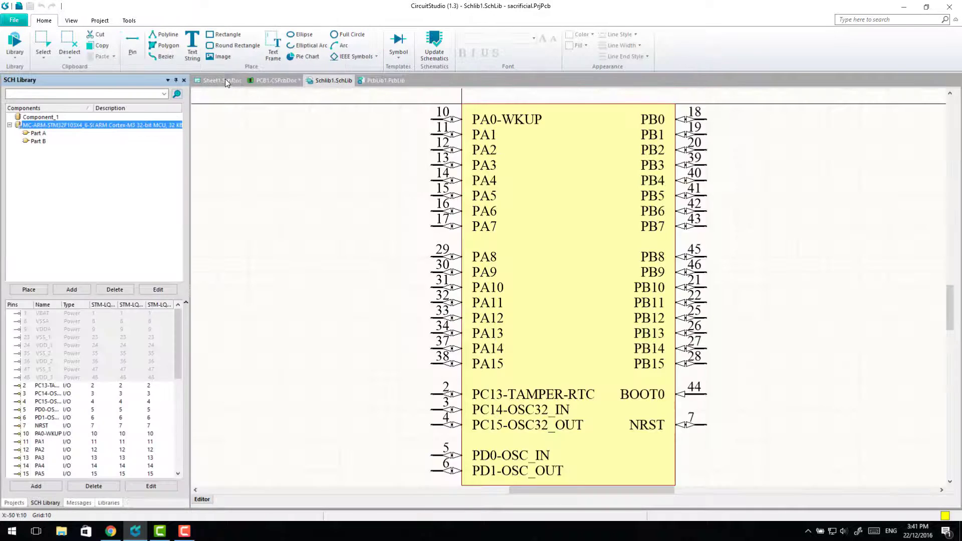
Return to PCB1 and select the U1 STM-LQFP48_L footprint near the board bottom.
left_click(218, 80)
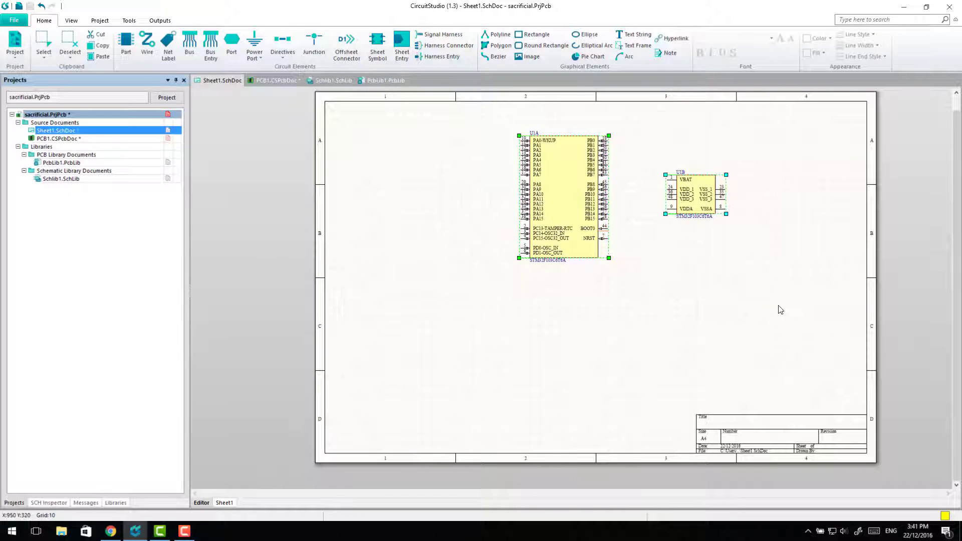
left_click(278, 80)
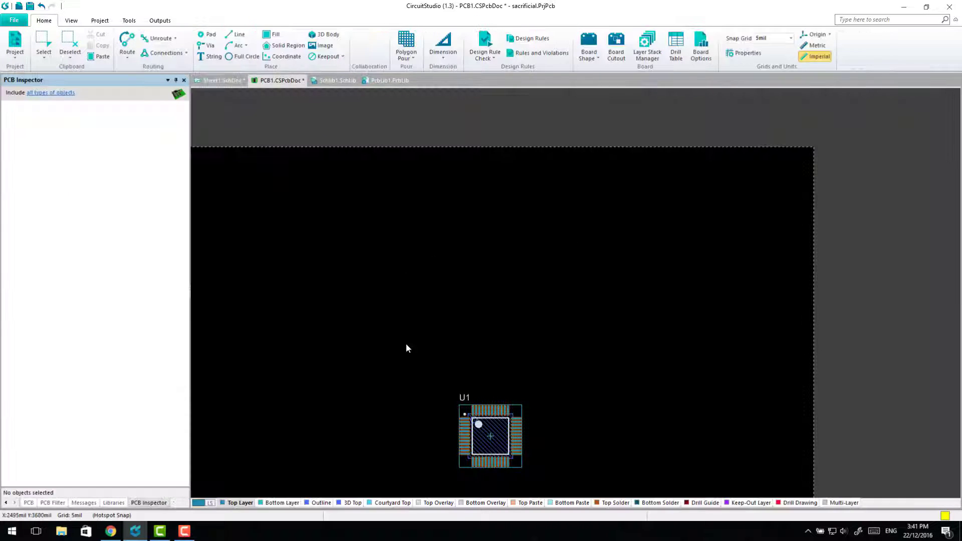
left_click(490, 436)
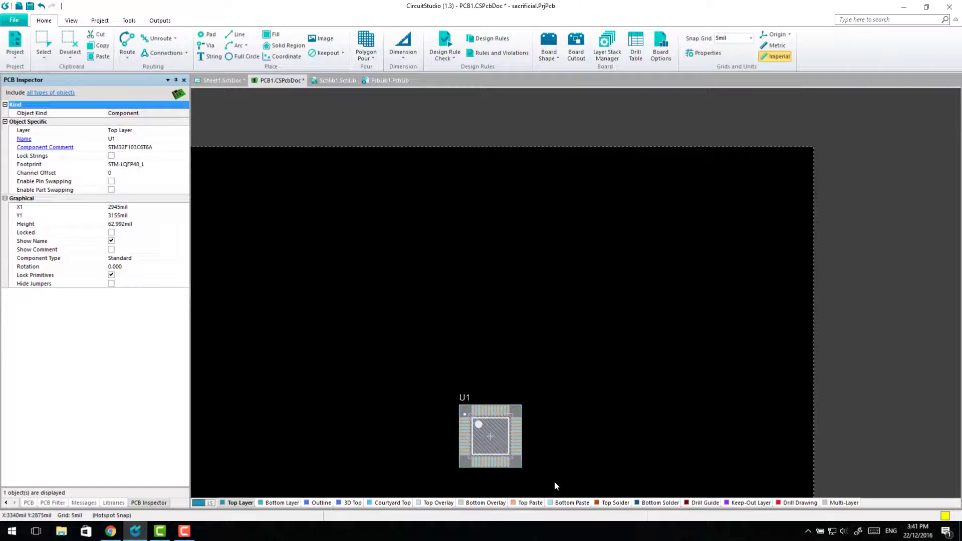
Place Parts A and B of MC-ARM-STM32F103X4_6-SQ48 from Schlib1.SchLib on Sheet1.
left_click(222, 80)
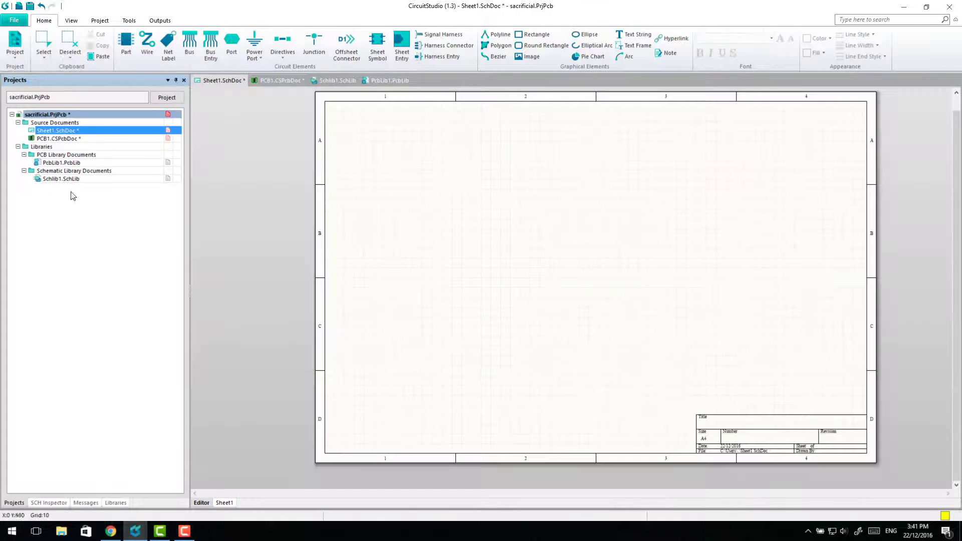
left_click(116, 503)
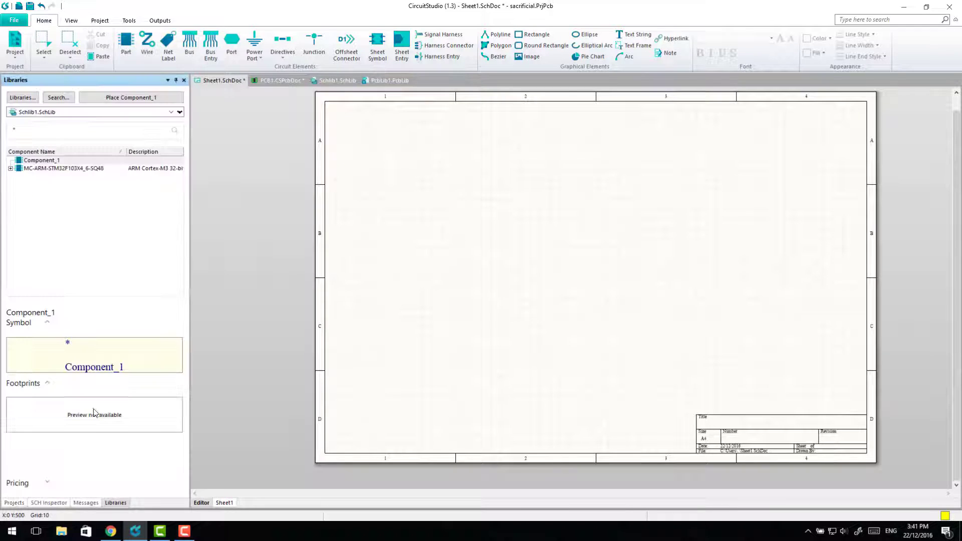
left_click(61, 168)
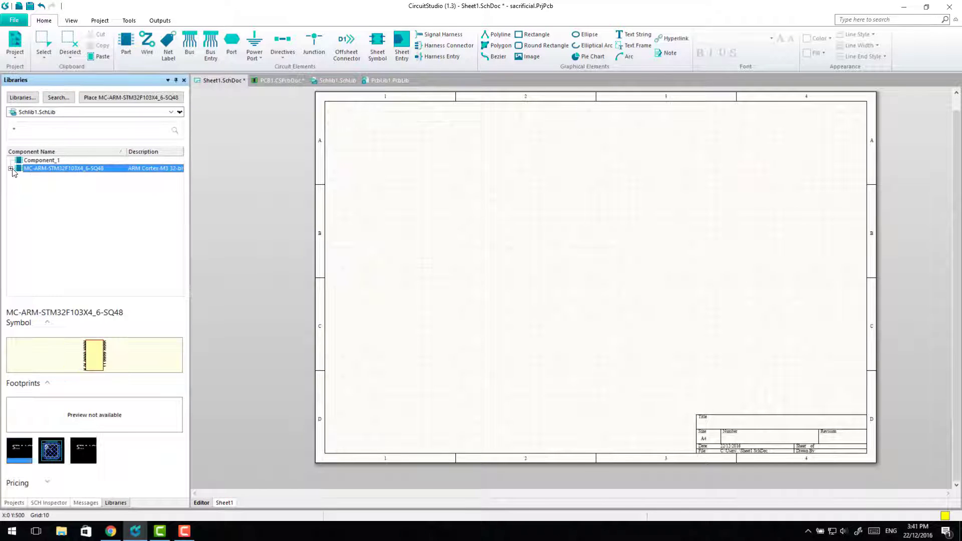
left_click(11, 169)
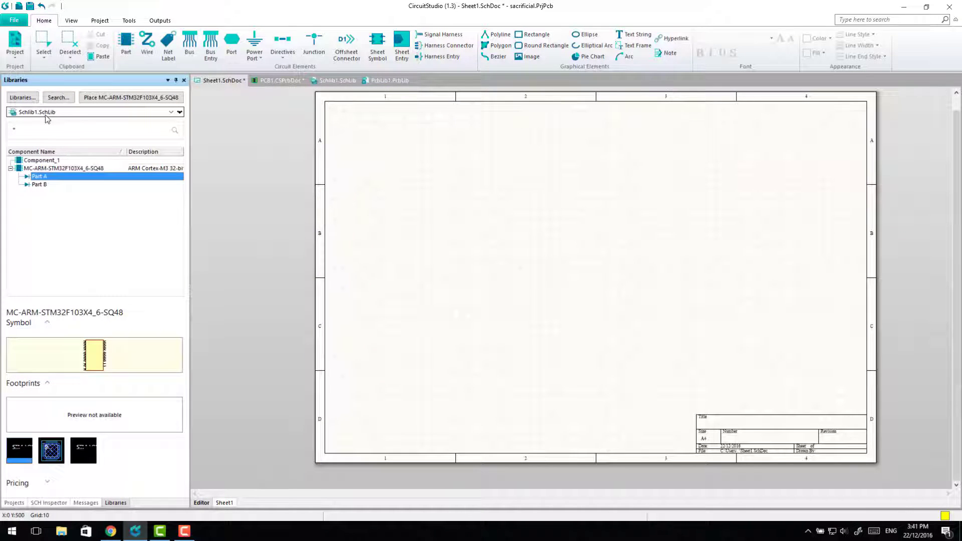
left_click(531, 212)
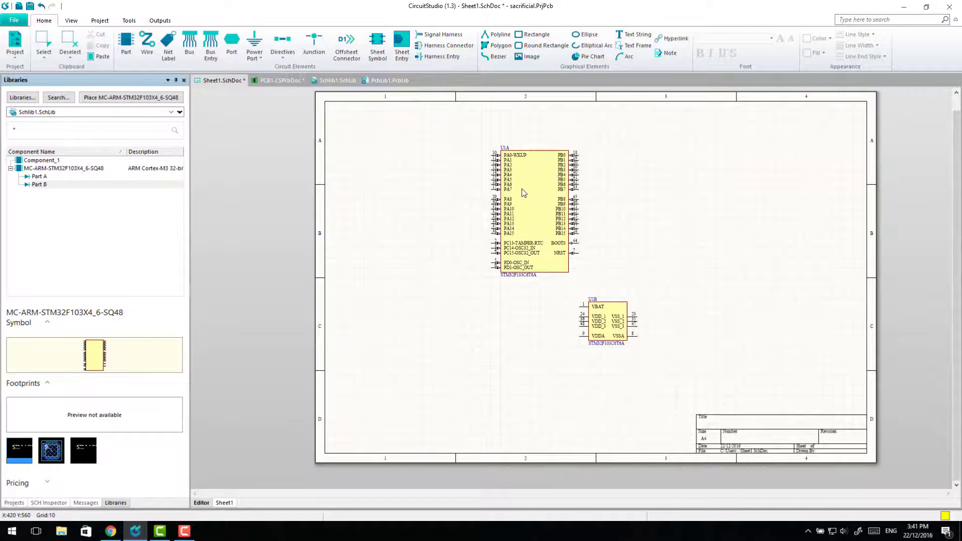
Assign a footprint model to part U1A through its properties.
double_click(531, 208)
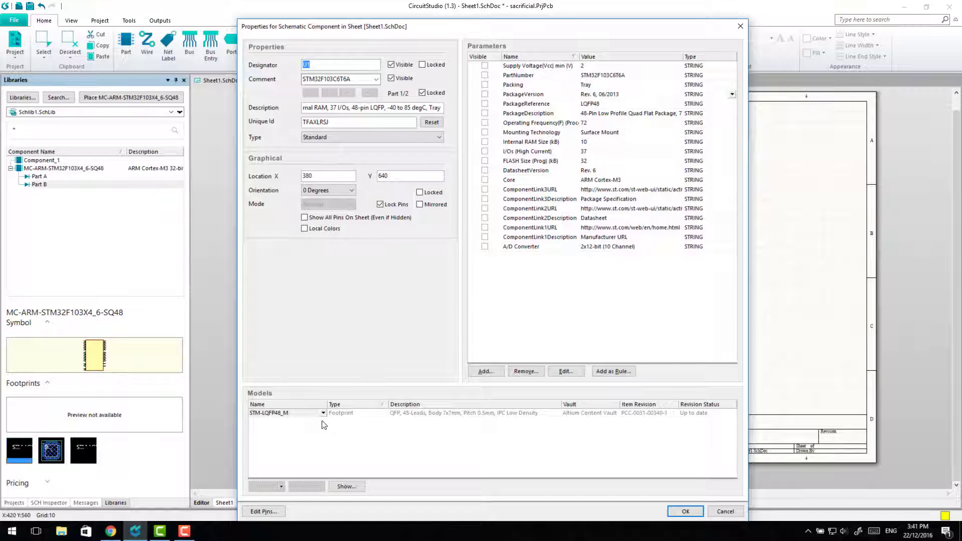
left_click(323, 413)
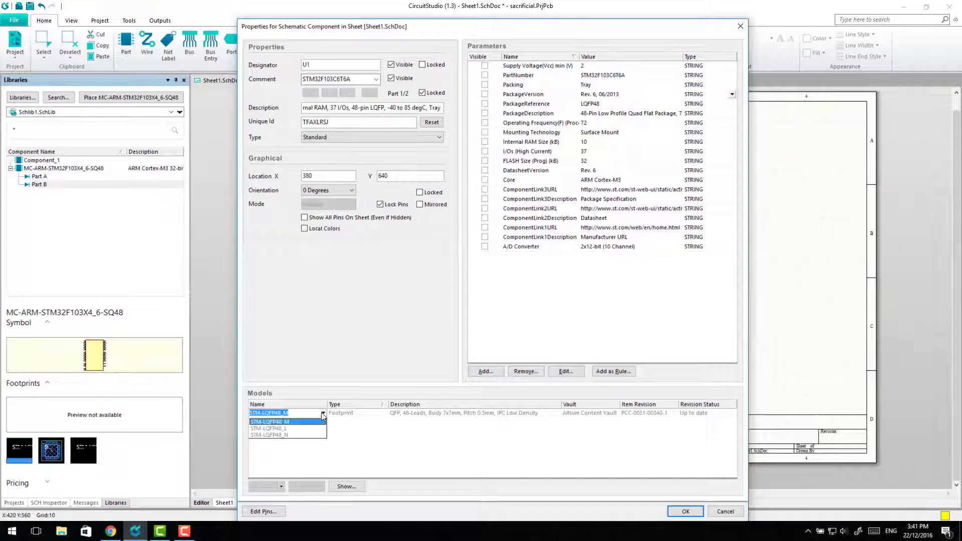
left_click(685, 511)
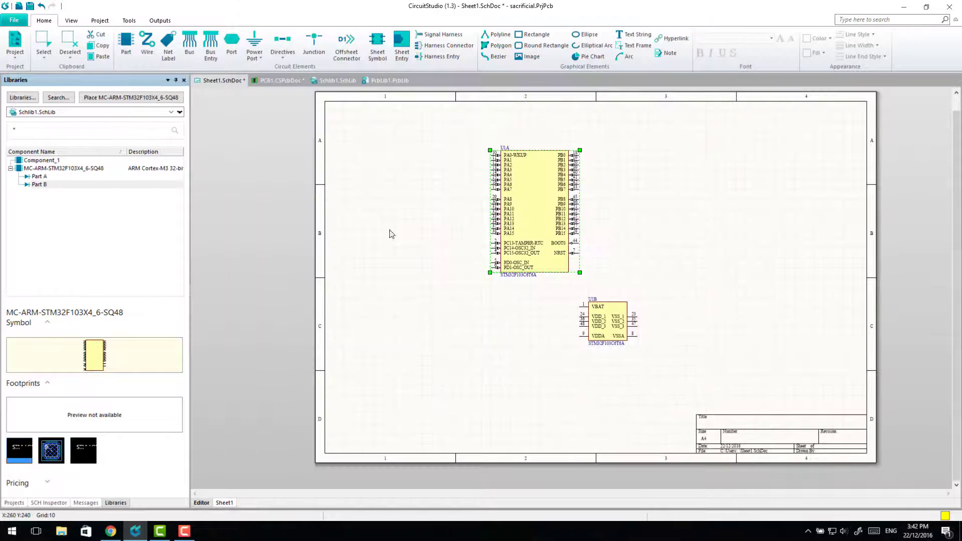
Import project changes into the PCB, close the change order flagging STM-LQFP48_M, and view PcbLib1.
left_click(15, 46)
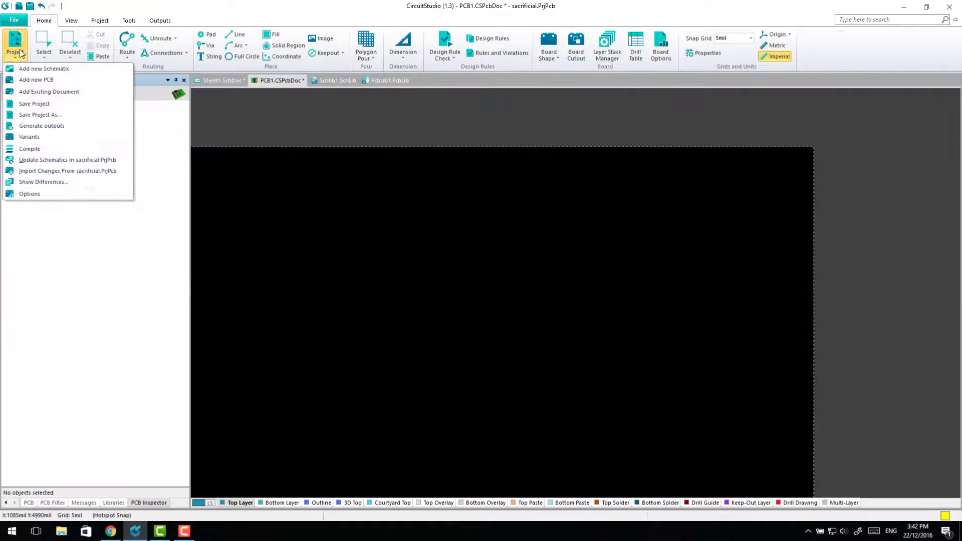
left_click(68, 171)
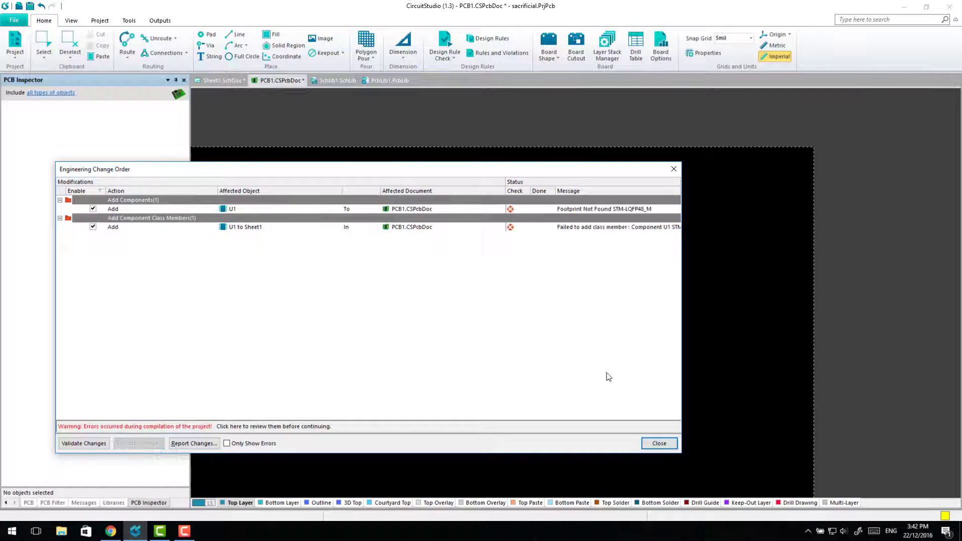
left_click(659, 444)
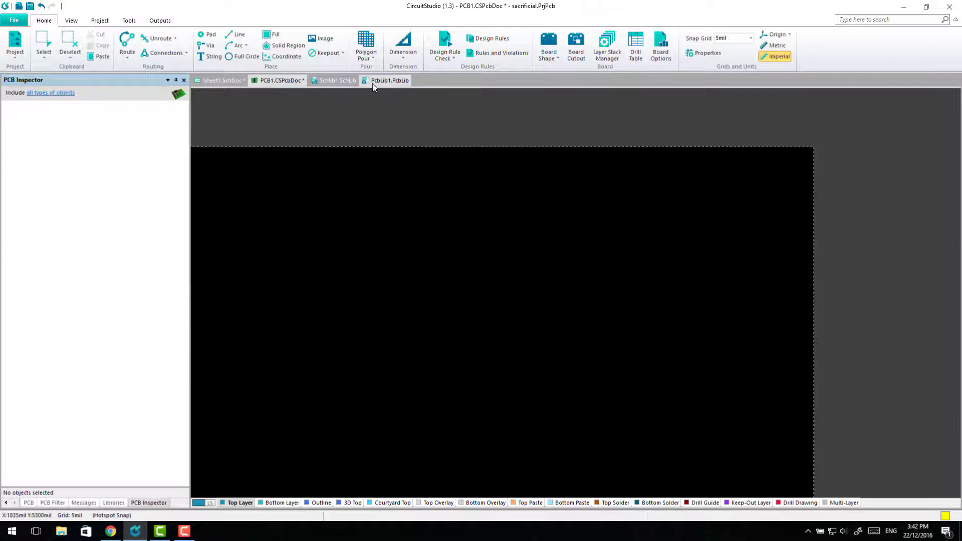
left_click(389, 80)
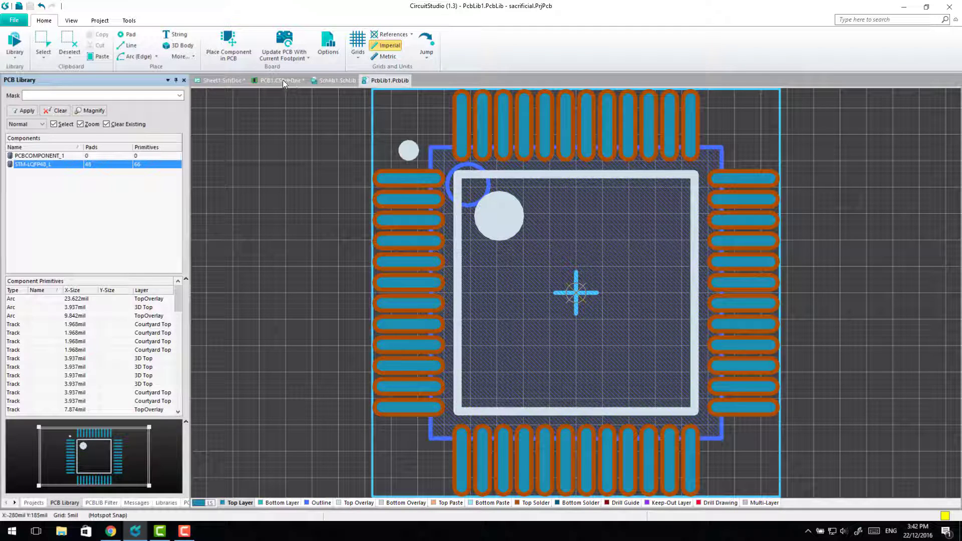
Fix U1A's footprint in its properties, then re-import and execute the changes into PCB1.
left_click(221, 80)
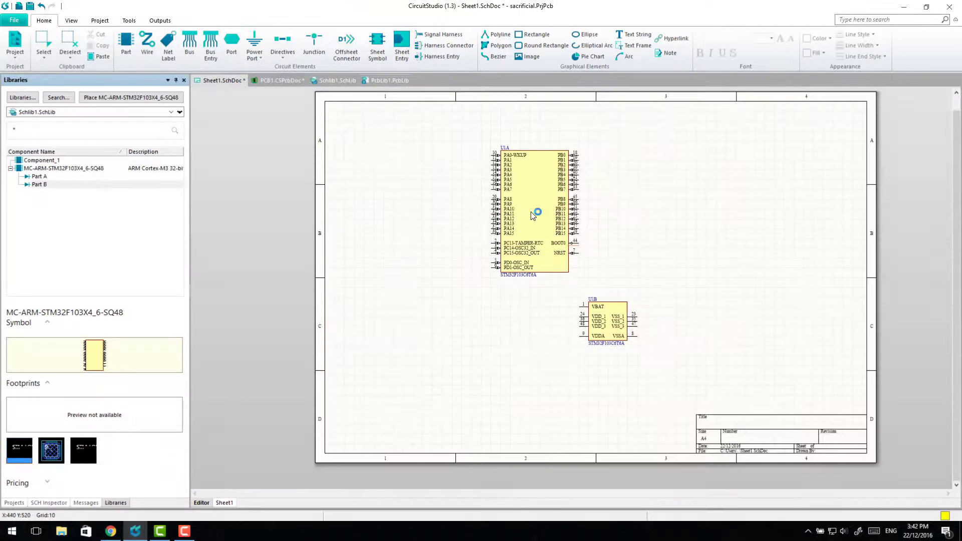
left_click(533, 214)
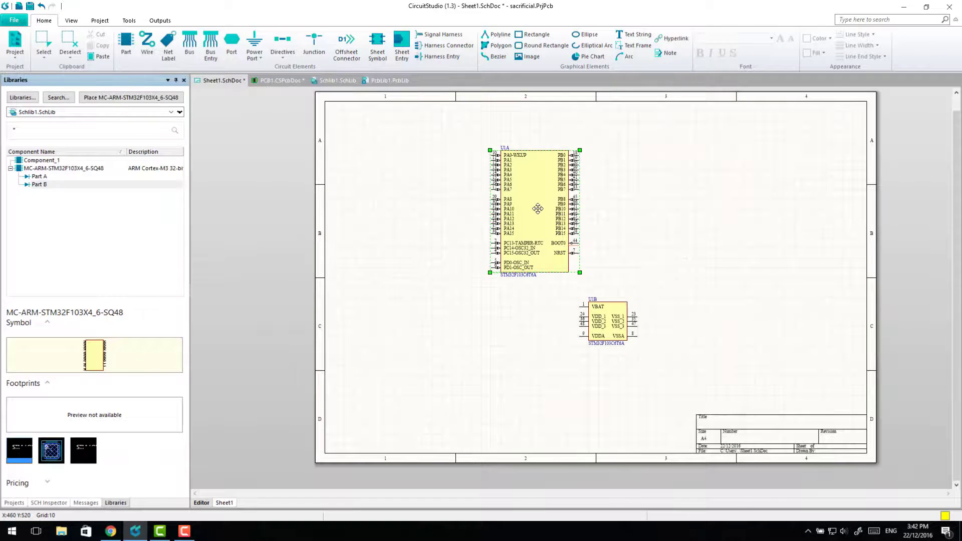
double_click(538, 208)
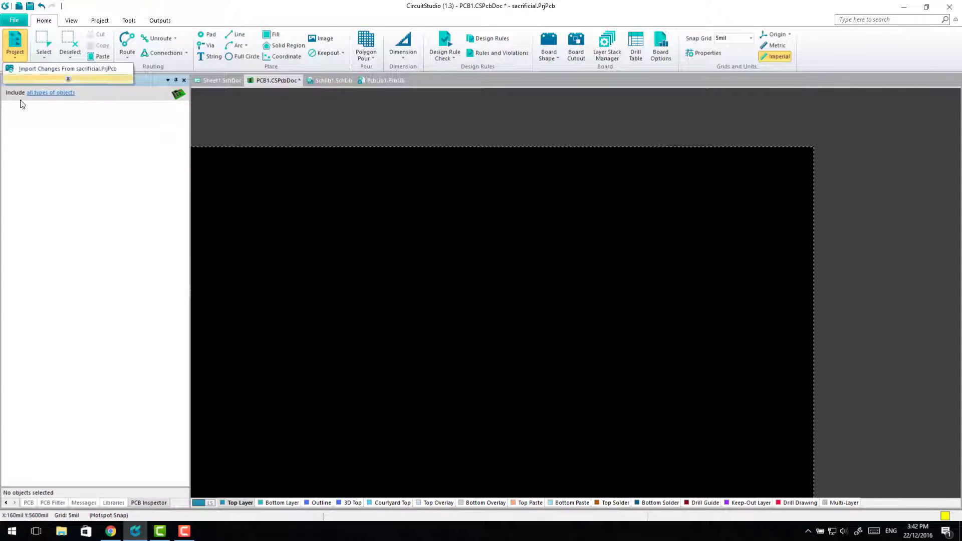
left_click(69, 68)
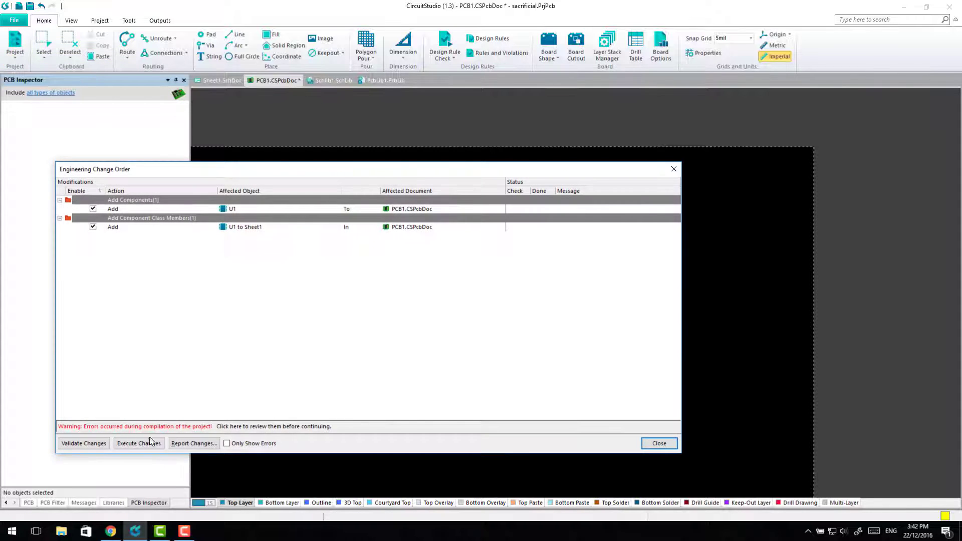
left_click(659, 443)
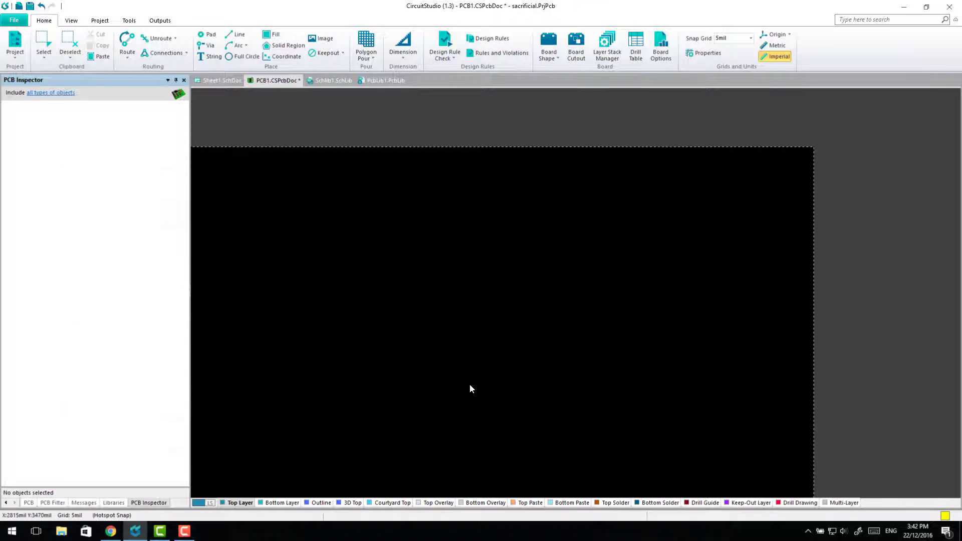